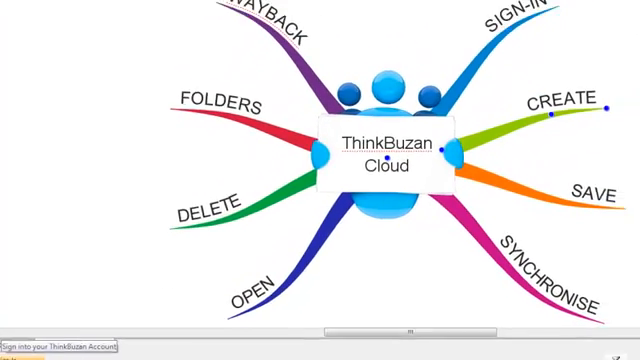
click(520, 20)
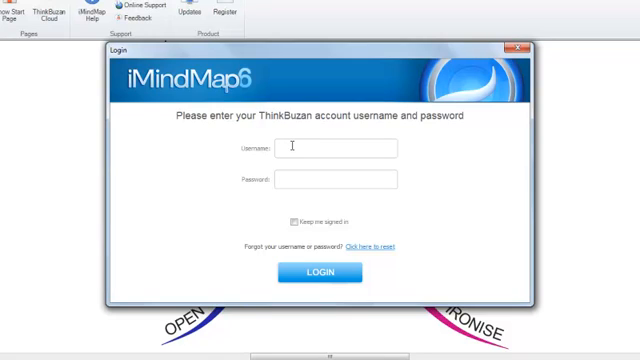
text(m)
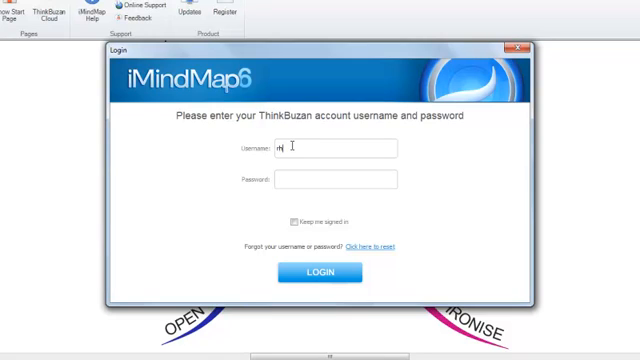
text(harries)
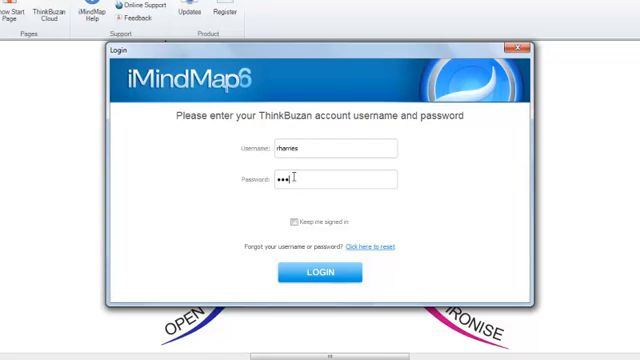
text(•••••••)
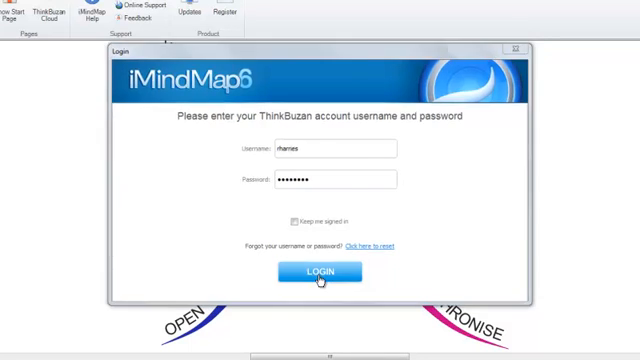
click(316, 272)
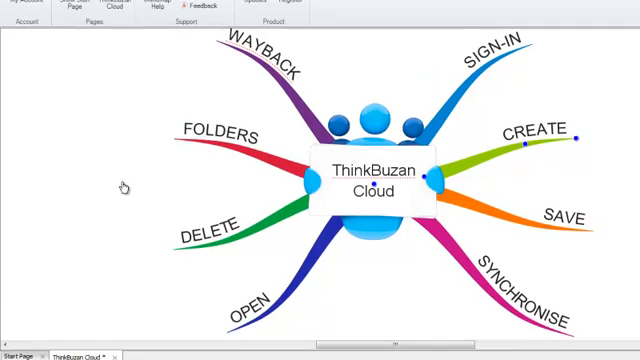
Save the map to ThinkBuzan Cloud in My Mind Maps named 'ThinkBuzan Cloud'.
click(12, 20)
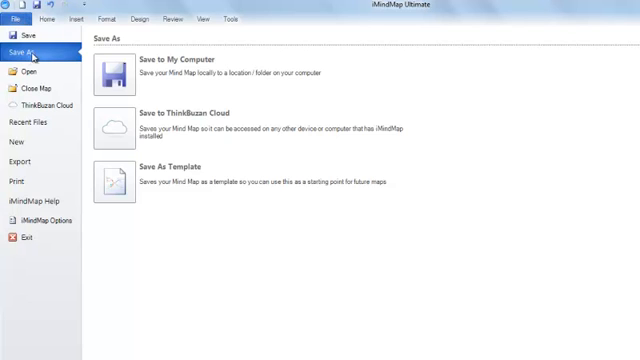
mouse_move(114, 128)
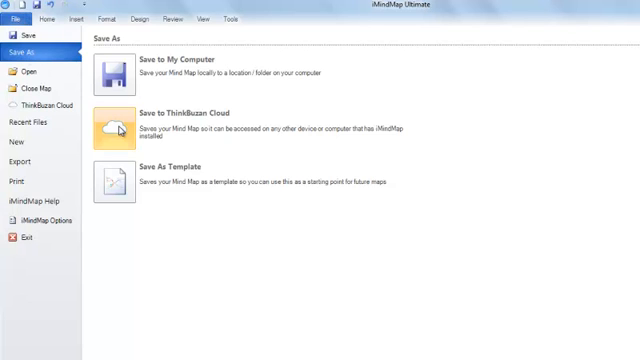
click(180, 116)
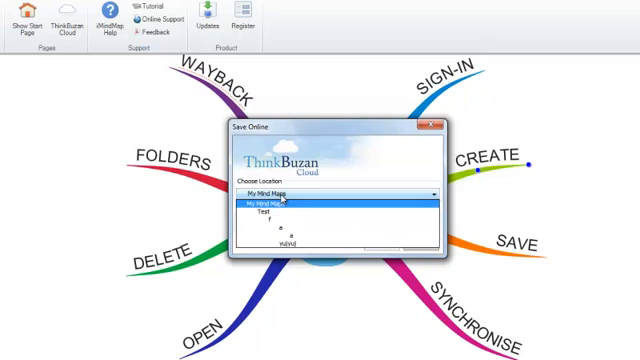
click(284, 200)
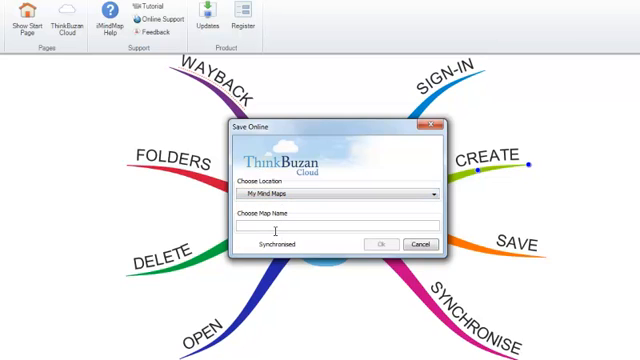
text(1)
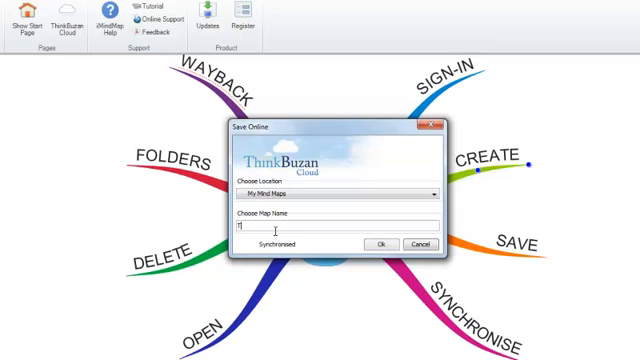
text(ThinkBuzan)
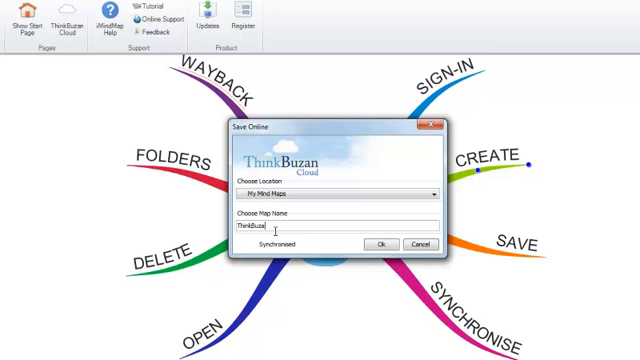
text(Cloud)
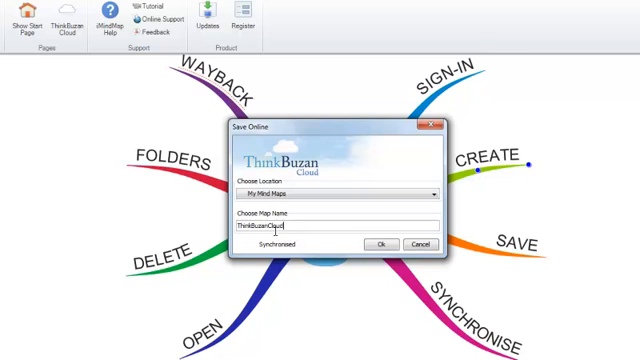
click(380, 244)
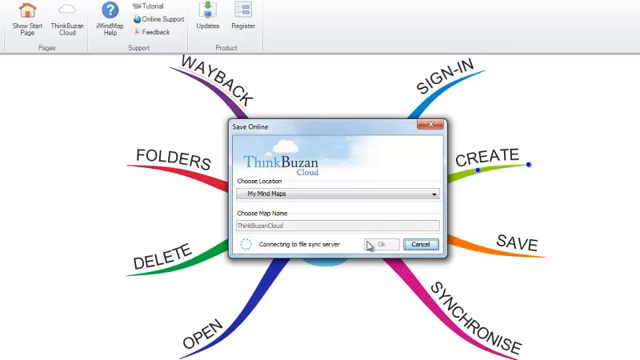
click(376, 244)
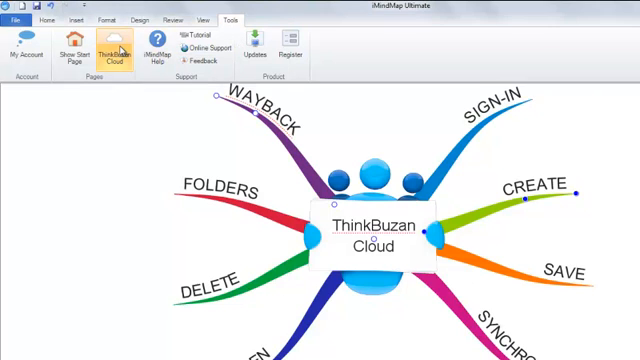
Show All Mind Maps in the cloud manager with ThinkBuzan Cloud listed as synchronised.
click(116, 48)
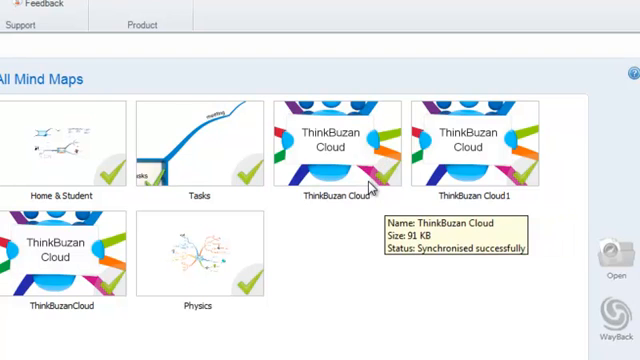
click(338, 144)
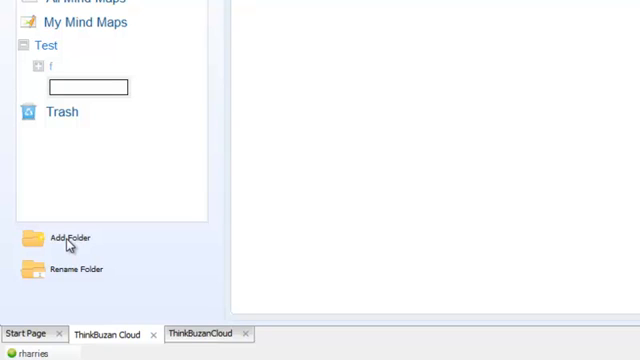
Name the new folder under Test 'Folder 1' and show the map's Wayback version history.
text(Fo)
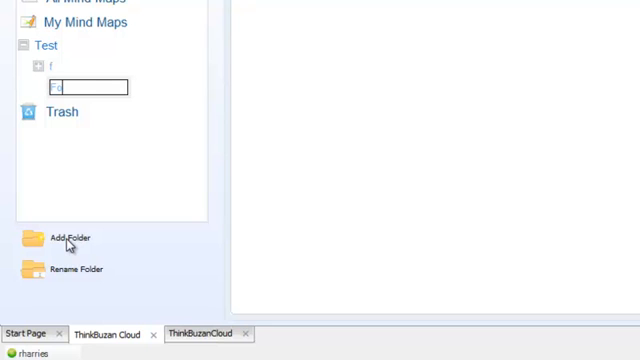
text(Folder 1)
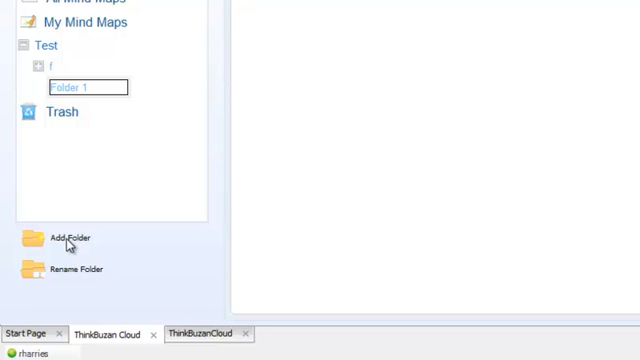
click(60, 112)
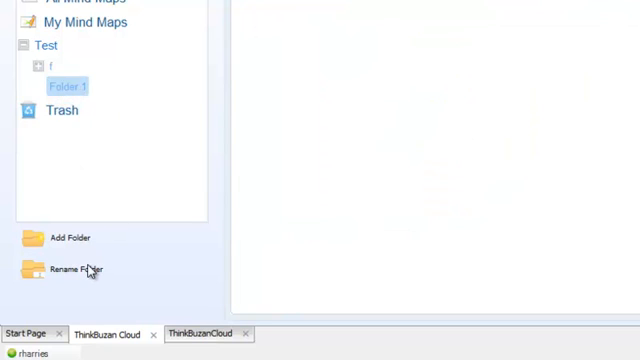
click(76, 270)
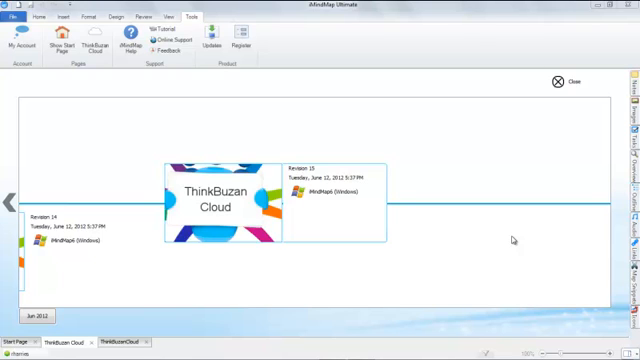
mouse_move(344, 248)
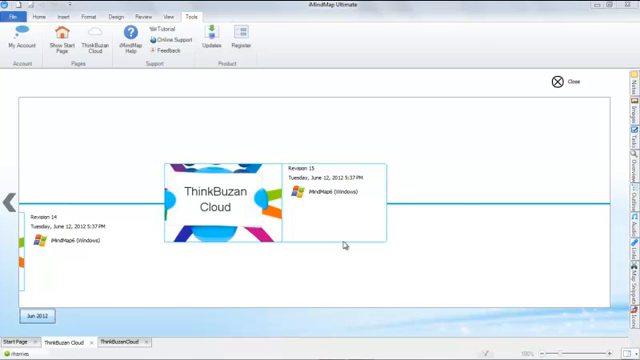